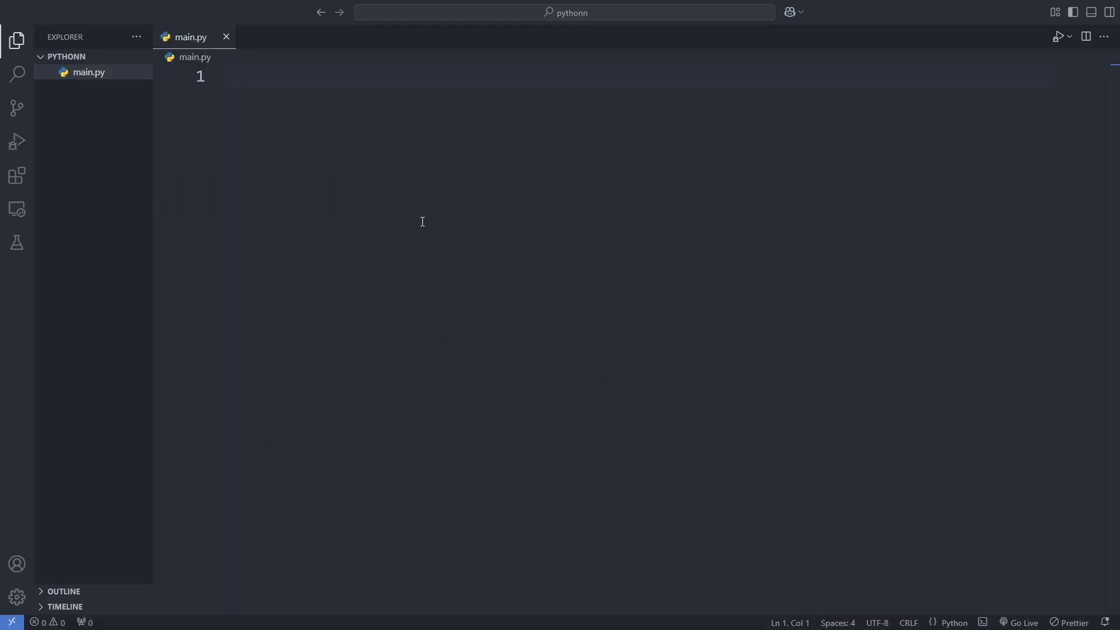
Import turtle and set up a black 'Pong Game' screen with an update loop in main.py.
text(import turtle)
text(python main.py)
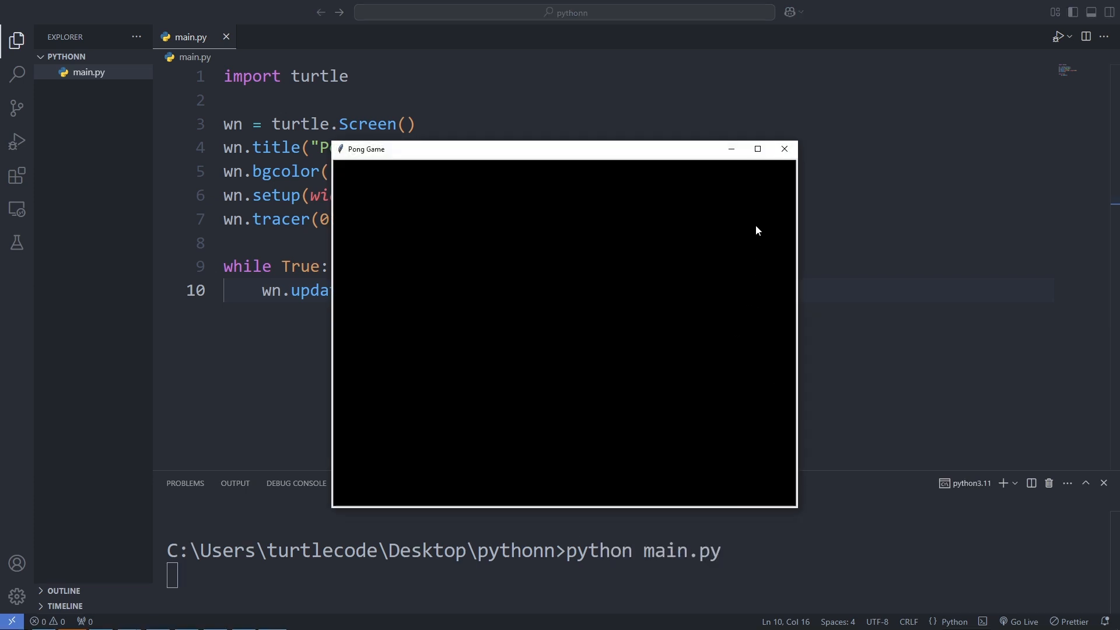
mouse_move(783, 148)
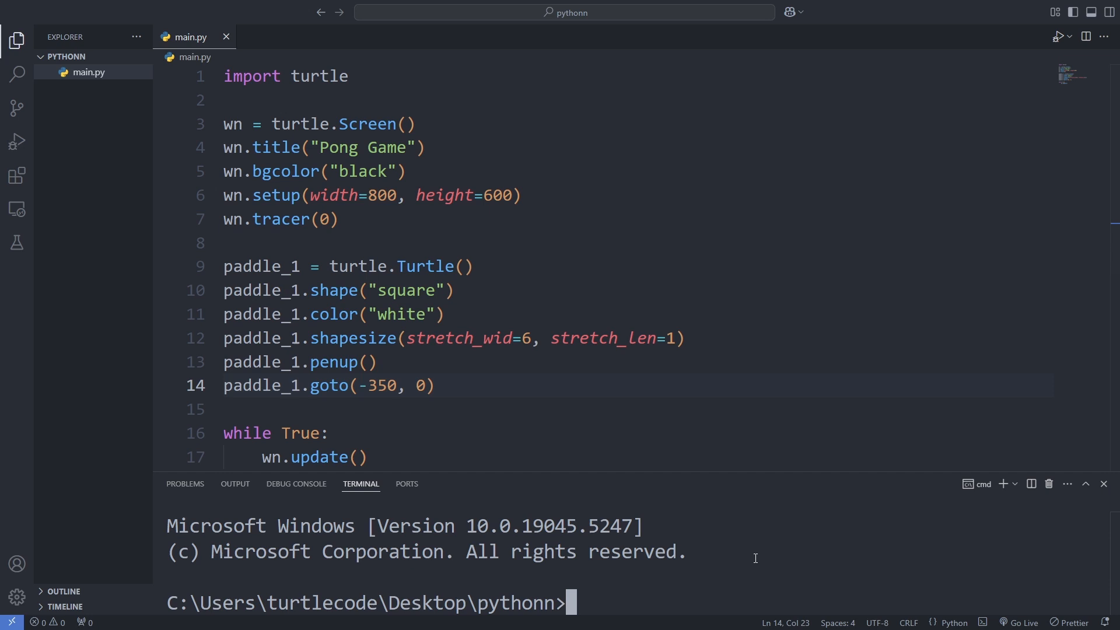
Run python main.py to show the white paddle_1 at (-350, 0).
text(python main.py)
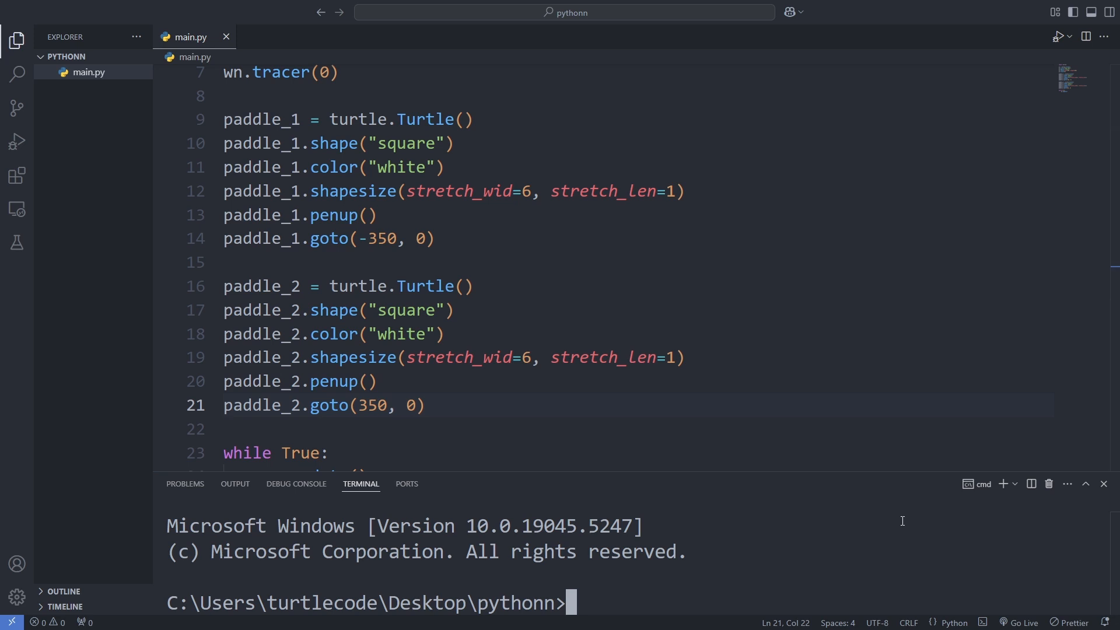
Run python main.py to show paddle_2 at (350, 0) opposite paddle_1.
text(python main.py)
text(ball.goto(0, 0)
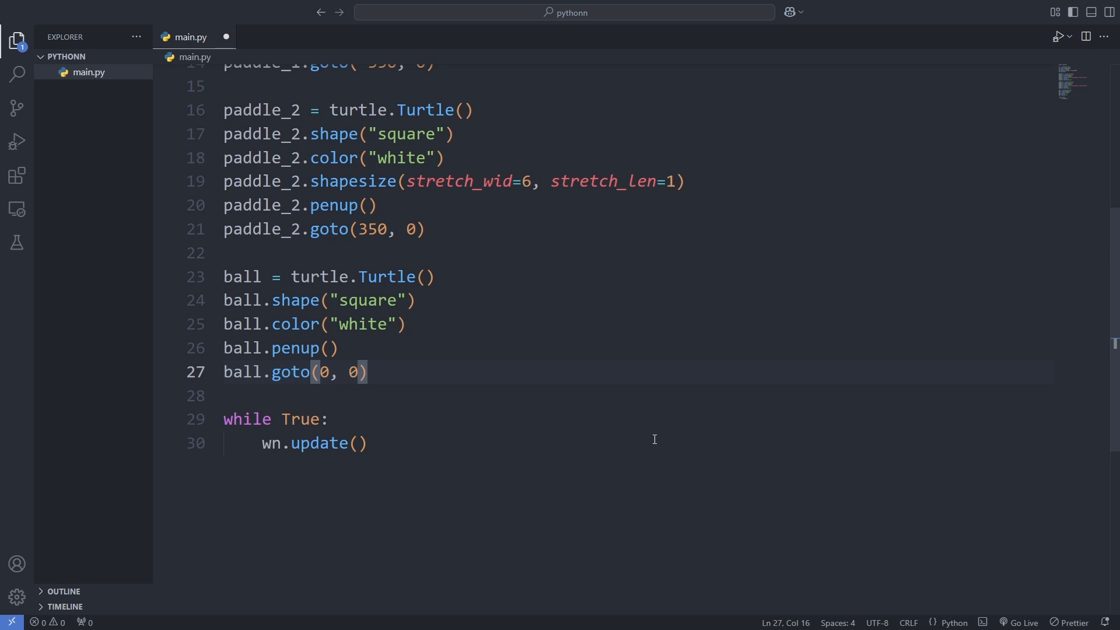
Give the centred white ball dx = 0.15 and dy speeds, run the game, then close its window.
text(ball.dx = 0.15)
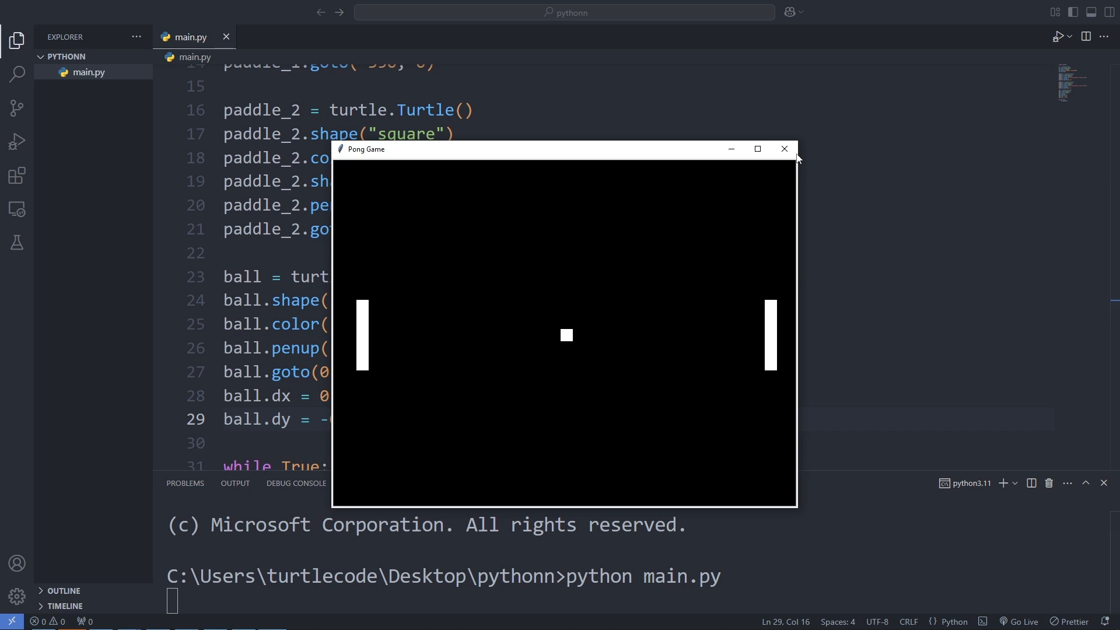
mouse_move(784, 148)
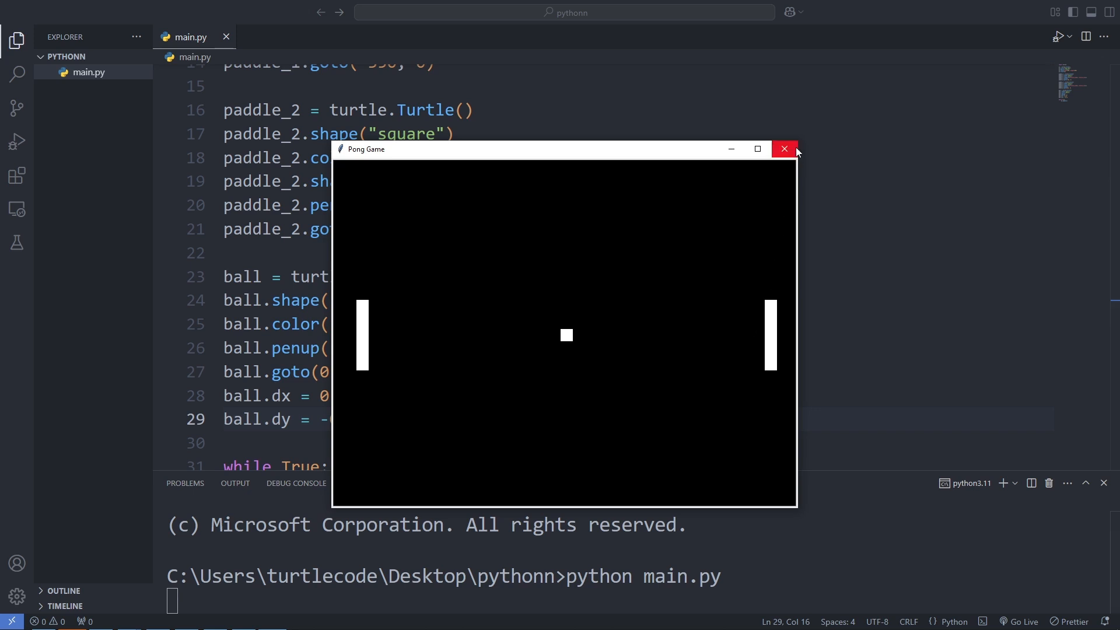
click(783, 148)
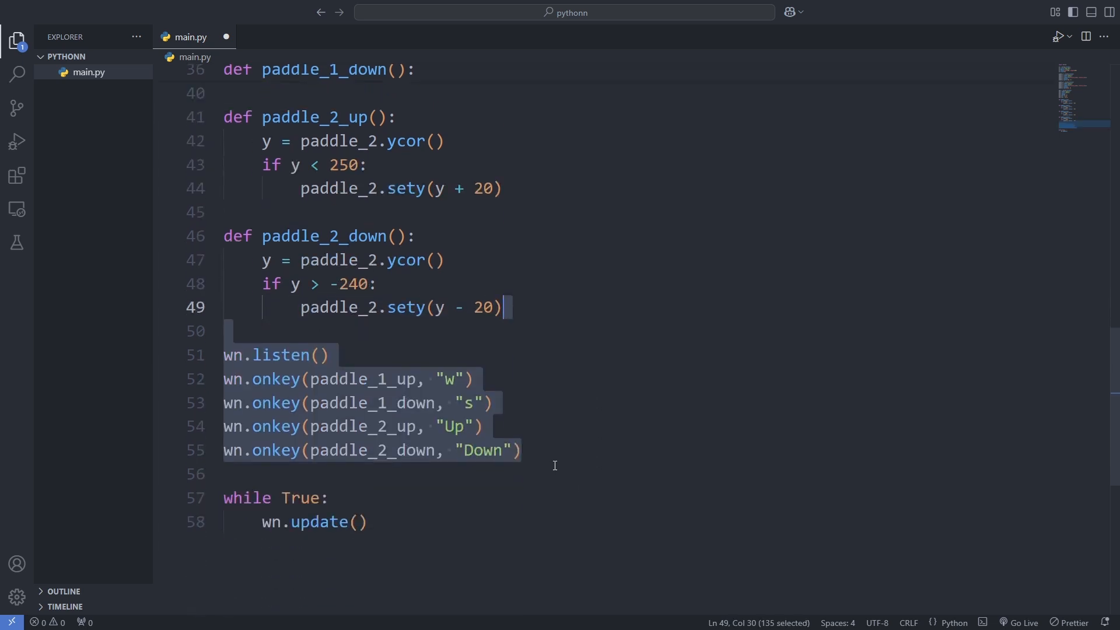
Save main.py with the w/s/Up/Down paddle bindings, run it to check paddles and ball, close the window.
click(520, 450)
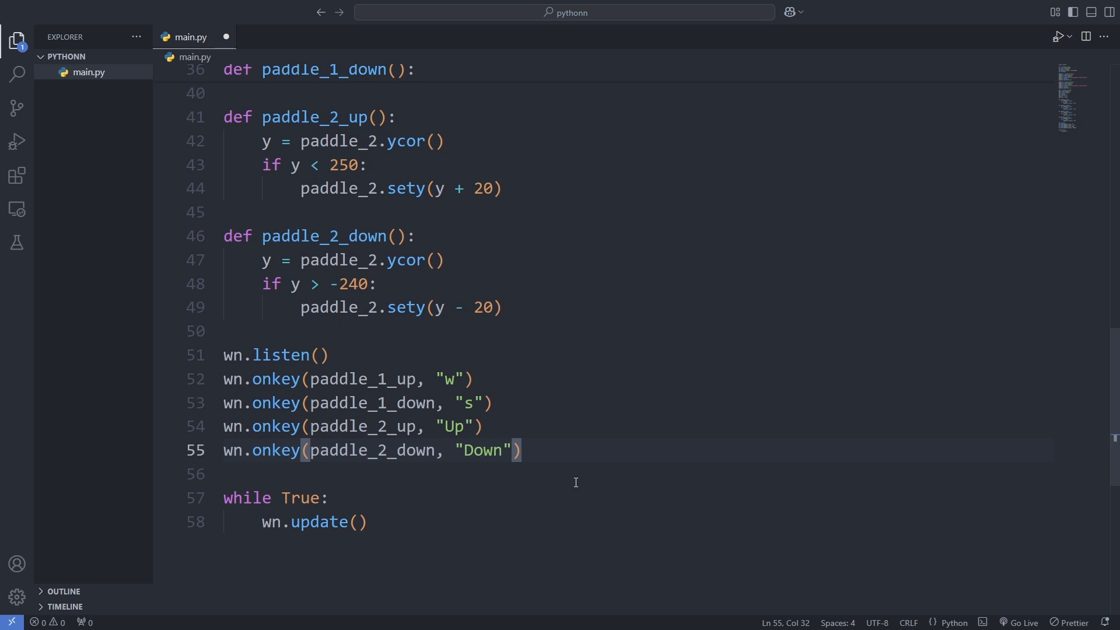
key(ctrl+s)
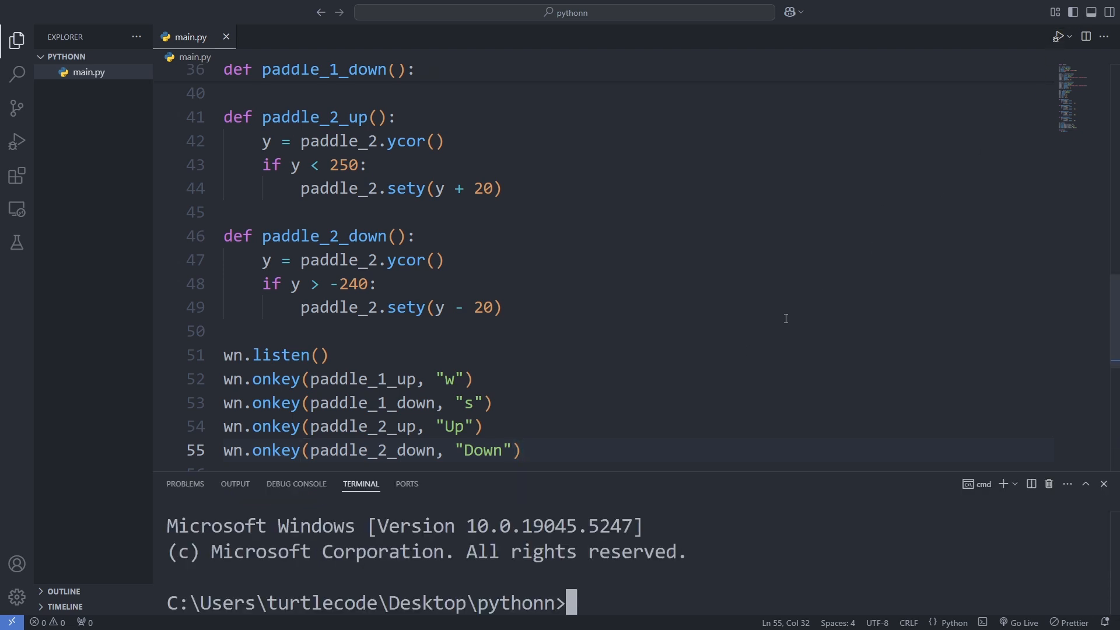
text(python ma)
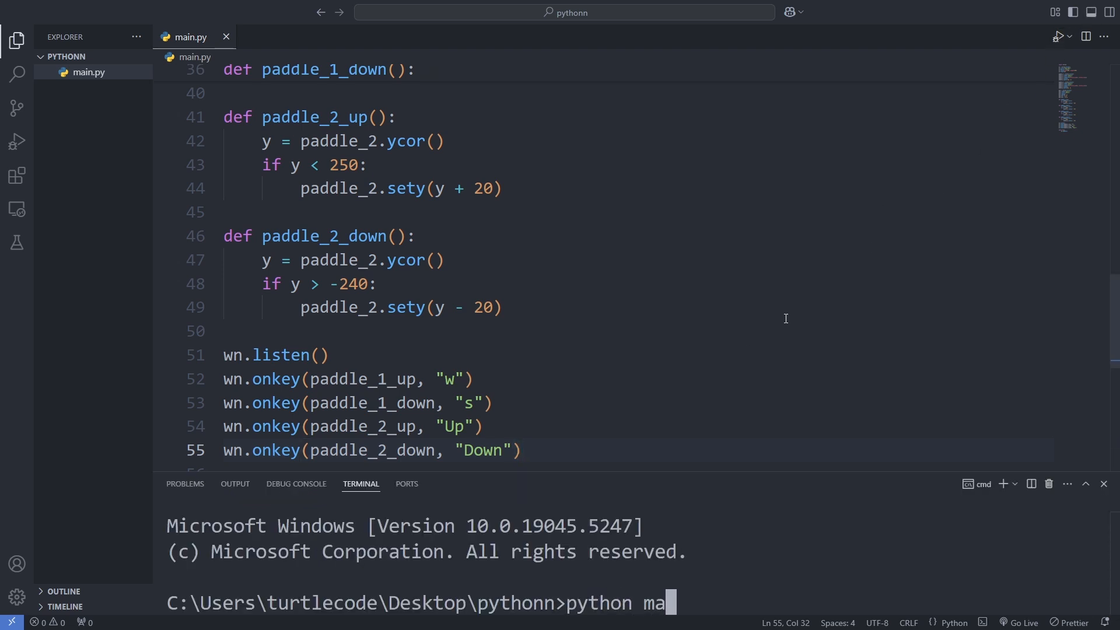
key(Enter)
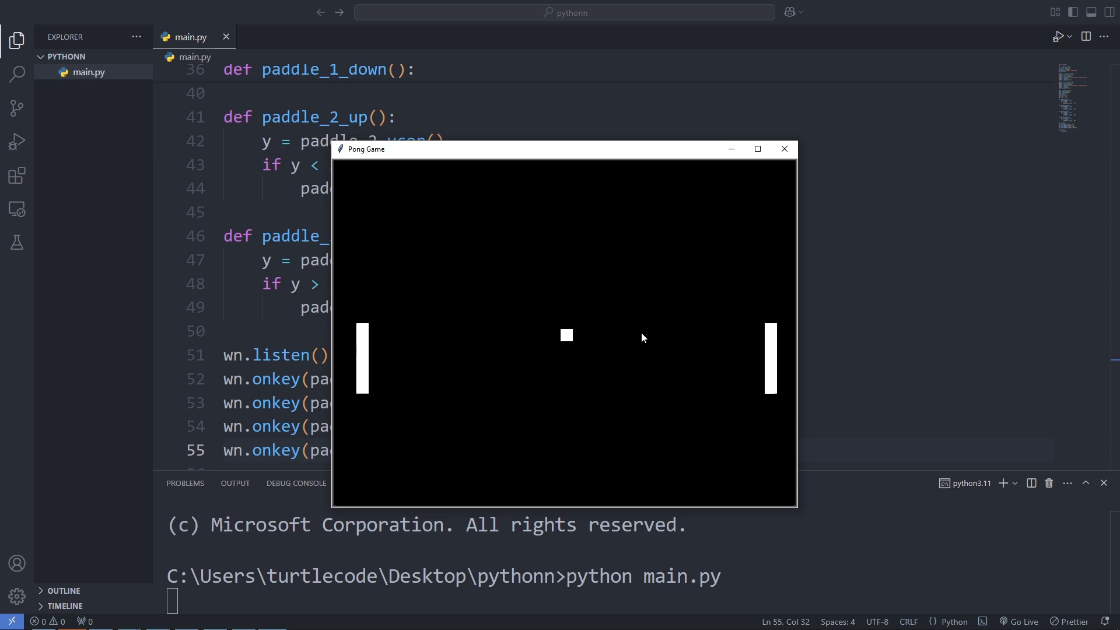
click(784, 148)
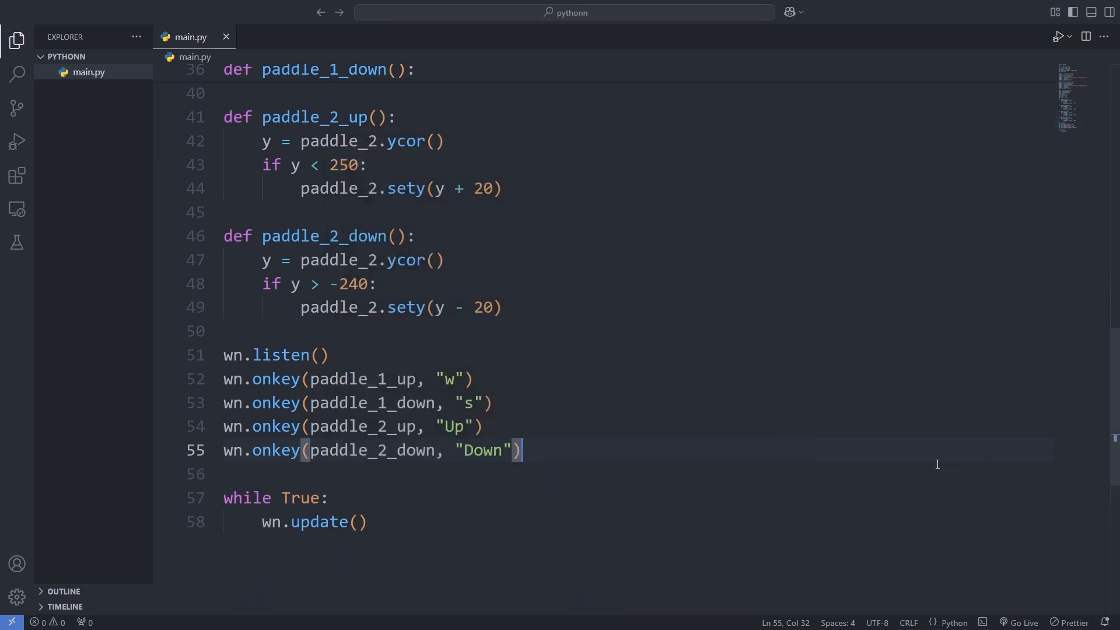
Move the ball each frame with ball.setx(ball.xcor() + ball.dx) and add wall and right-paddle bounce logic.
scroll(down, 3)
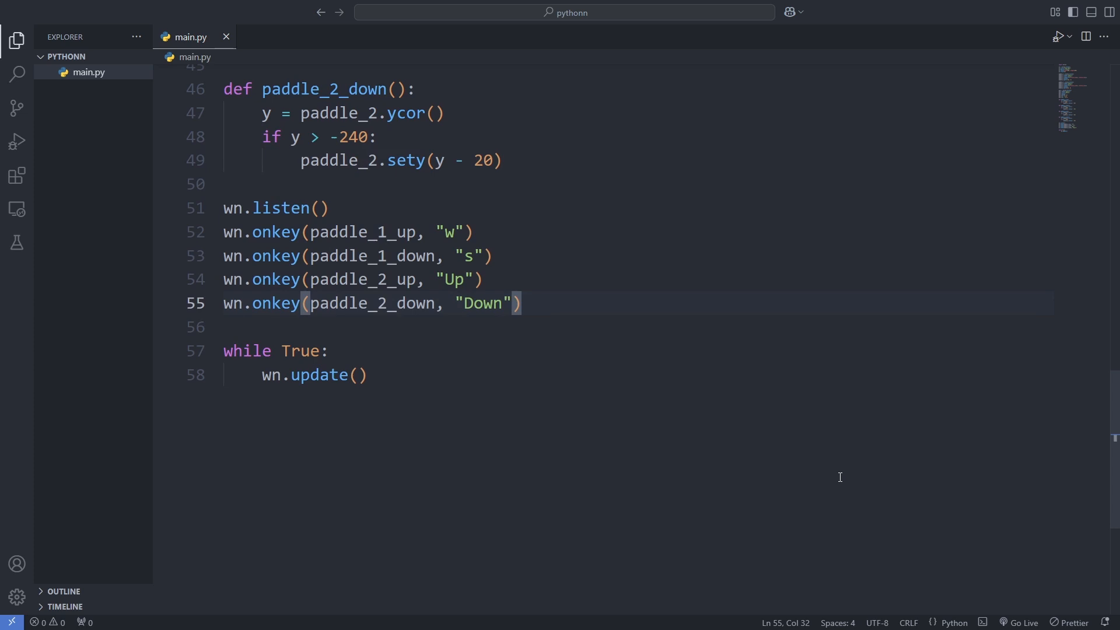
text(ball.setx(ball.xcor() + ball.dx))
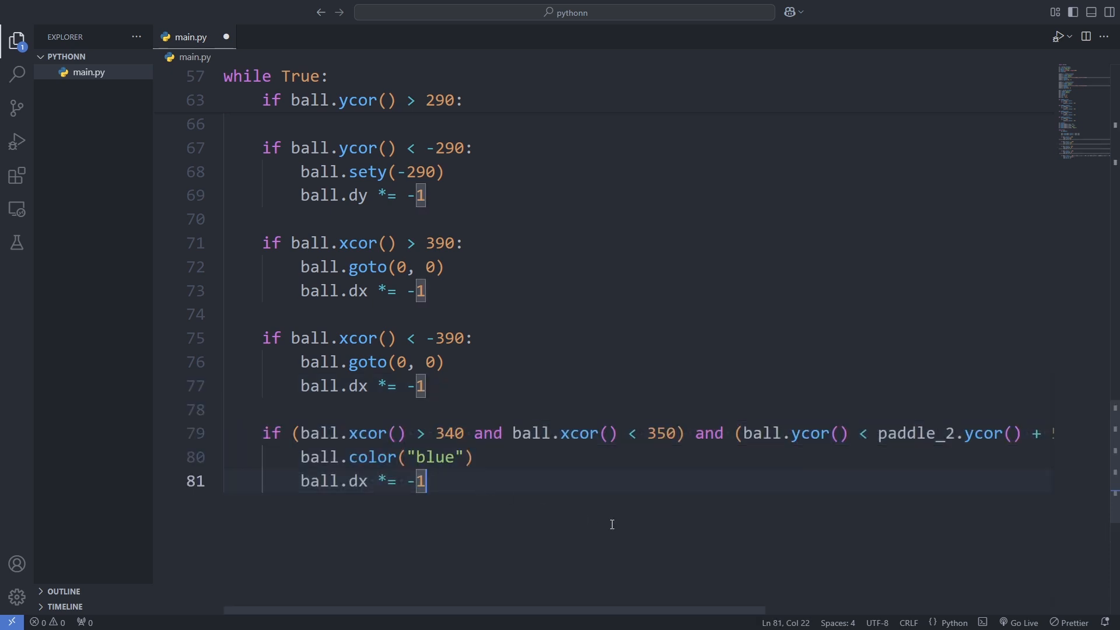
Add the paddle_1 bounce turning the ball red and launch the game with python main.py.
scroll(right, 3)
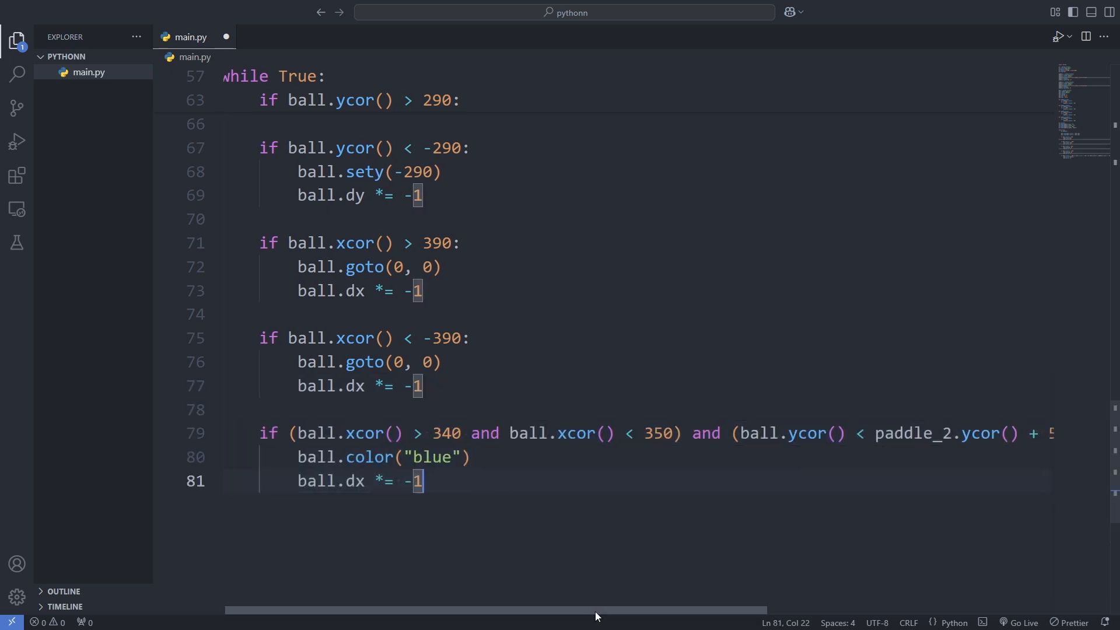
scroll(right, 3)
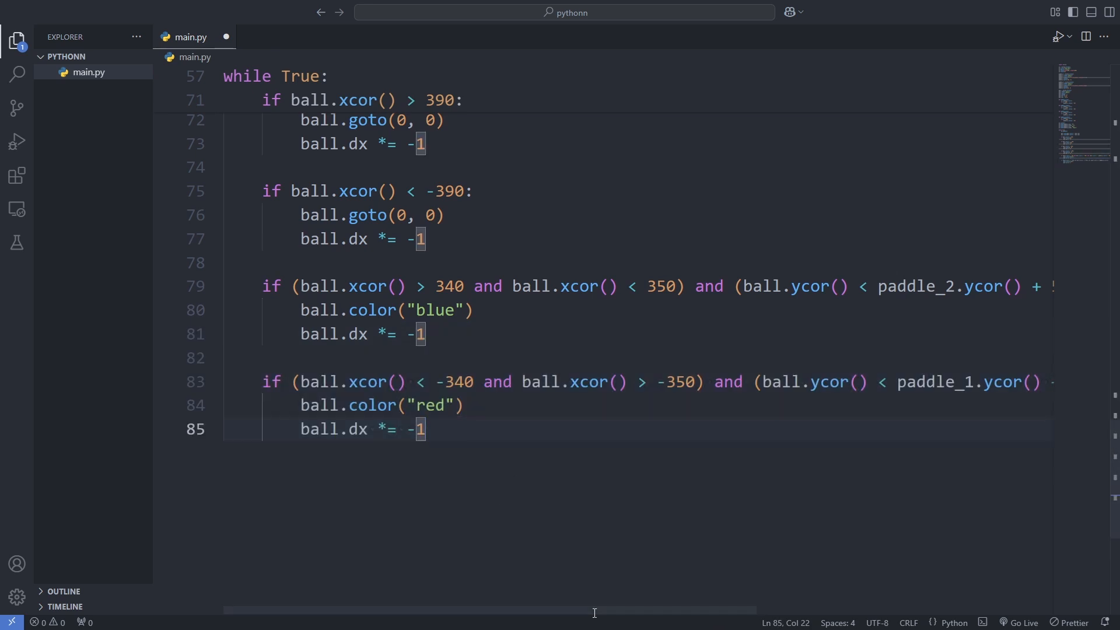
scroll(right, 3)
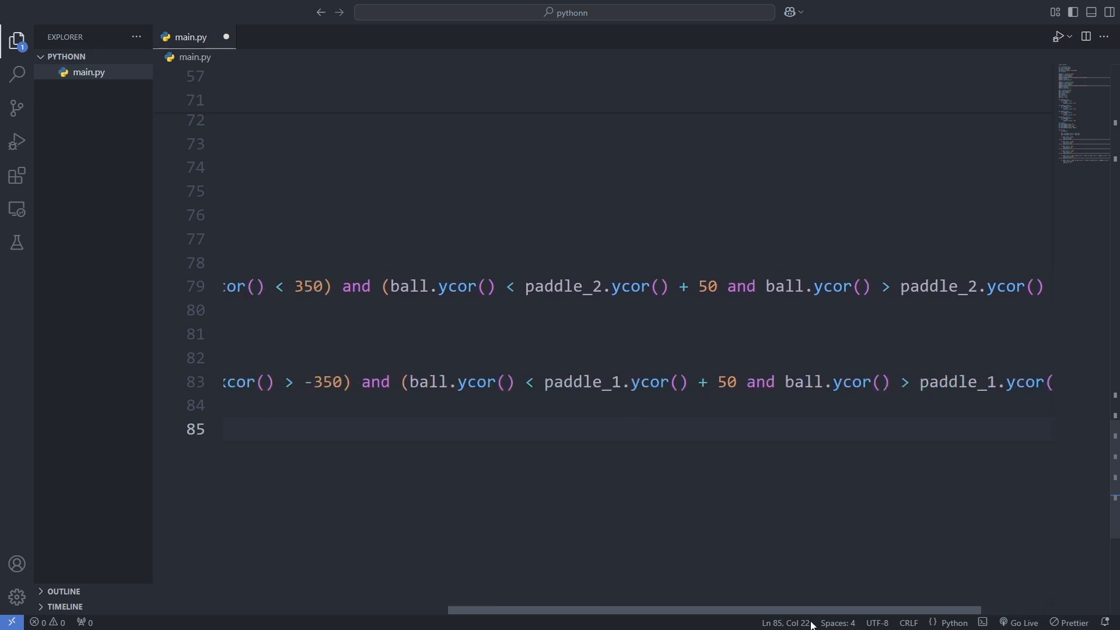
scroll(left, 3)
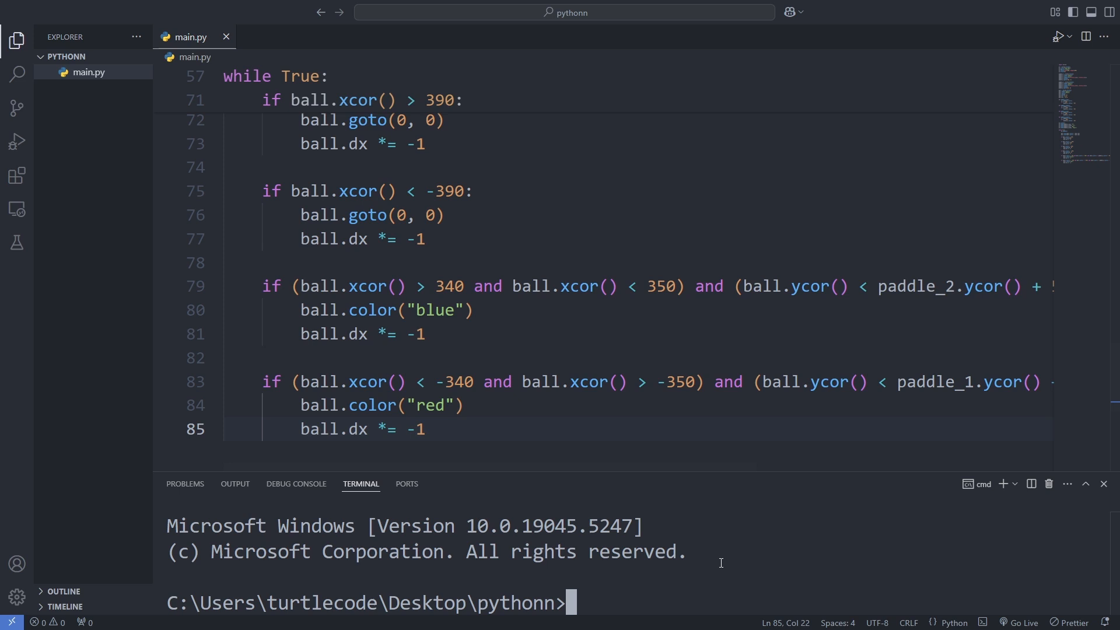
text(python m)
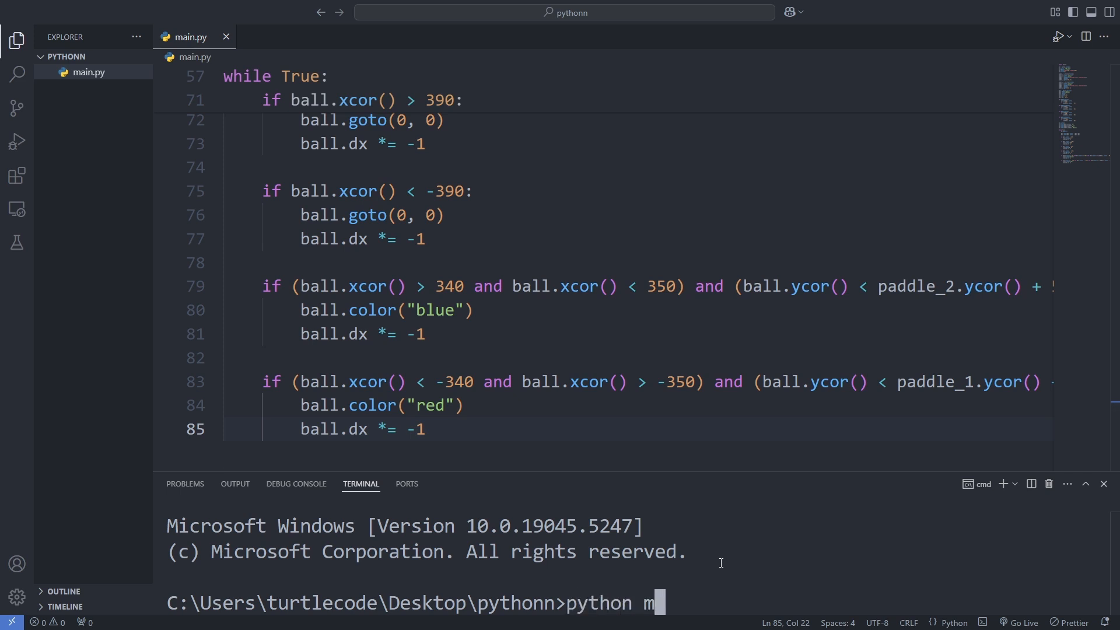
key(enter)
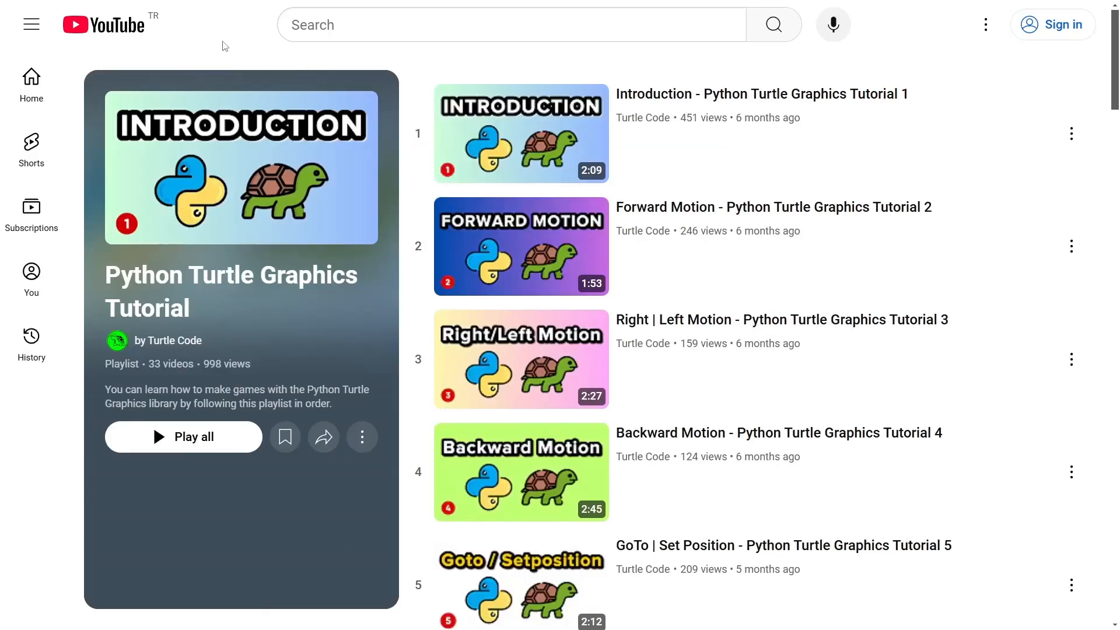
Scroll the Python Turtle Graphics Tutorial playlist down to tutorials 9 through 13.
scroll(down, 3)
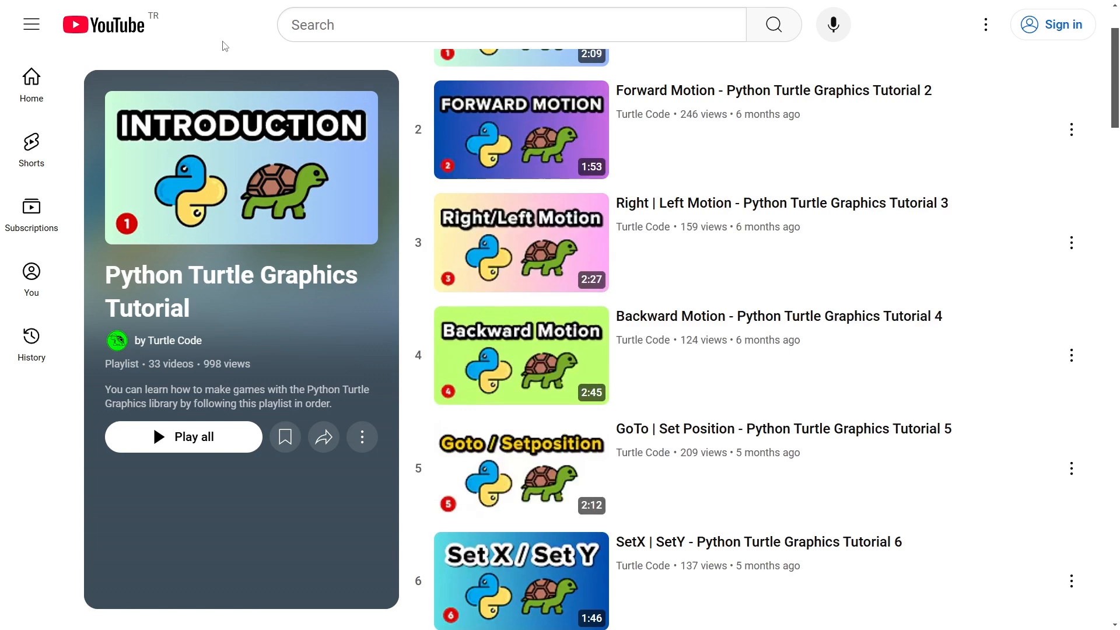
scroll(down, 3)
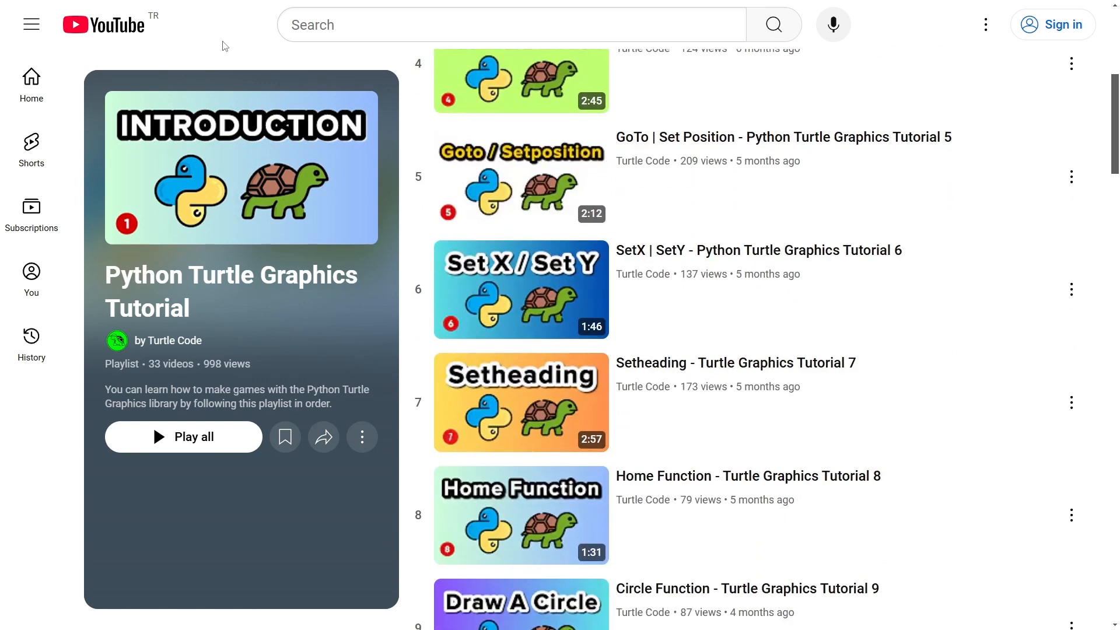
scroll(down, 3)
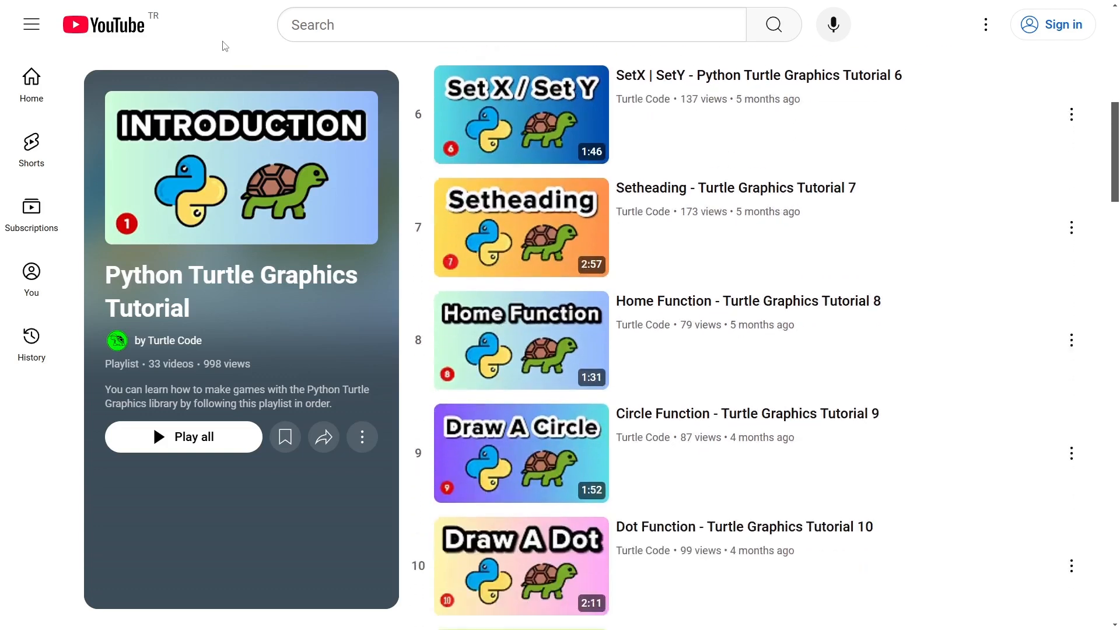
scroll(down, 3)
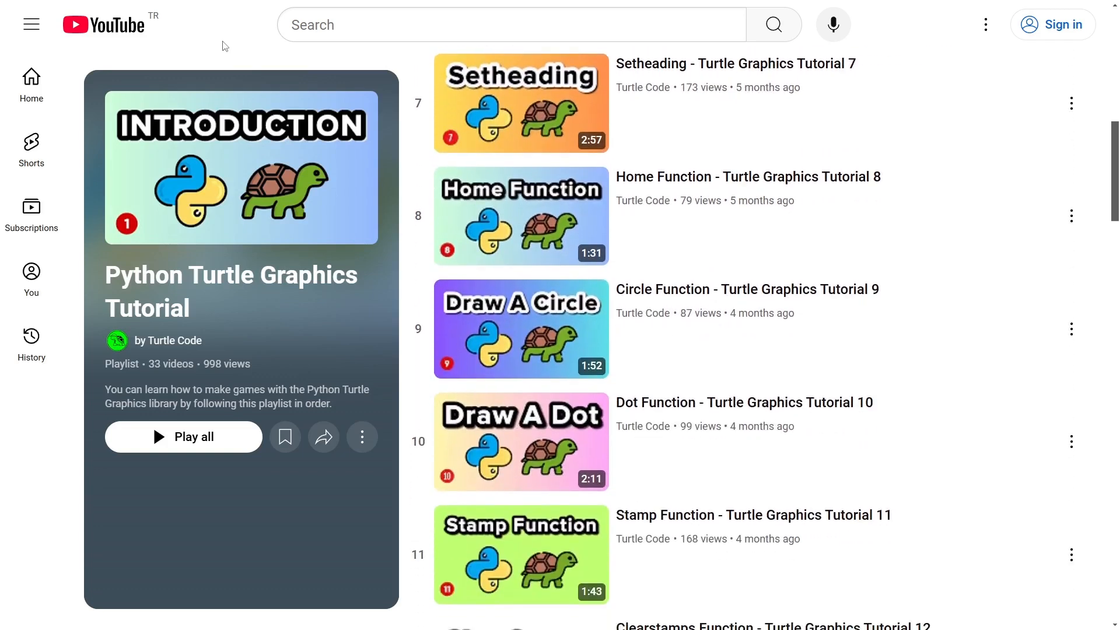
scroll(down, 3)
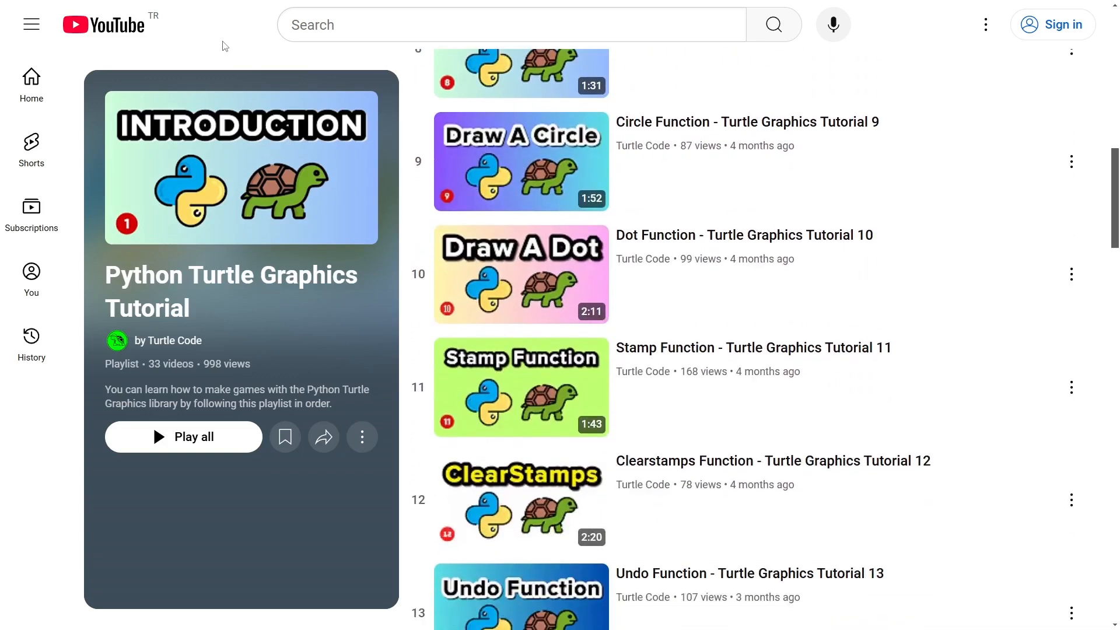